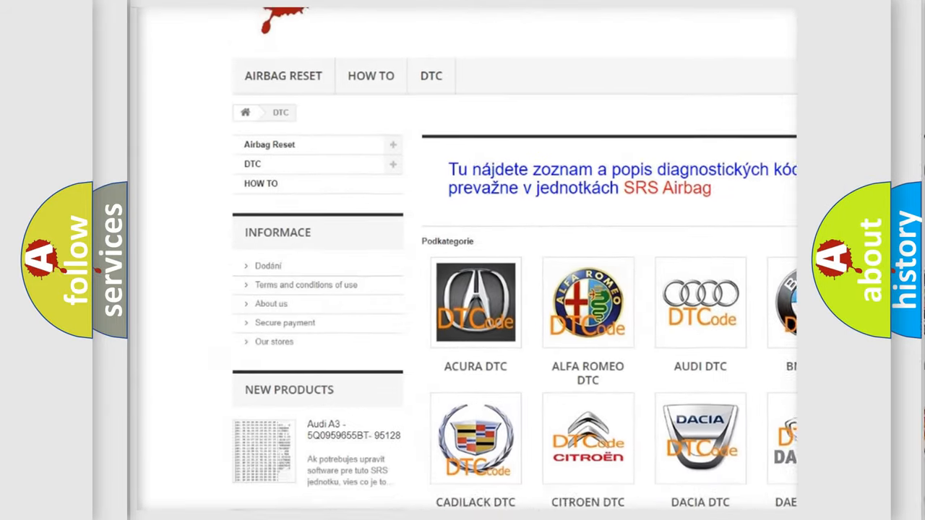
scroll("down", 3)
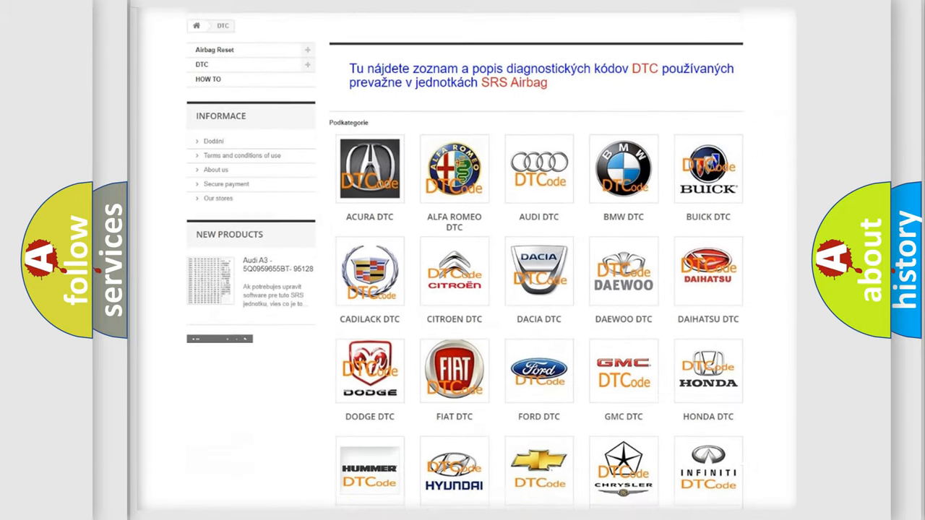
scroll("down", 3)
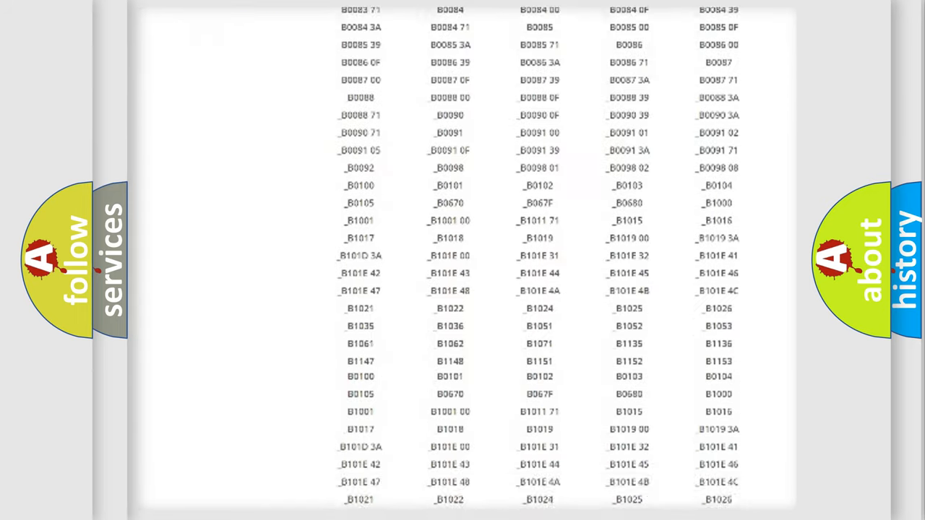
scroll("up", 3)
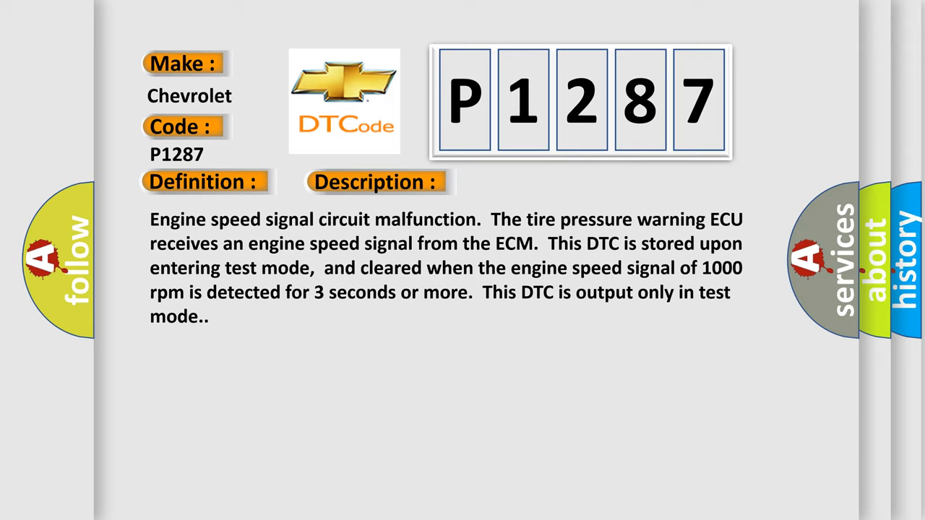
left_click(531, 182)
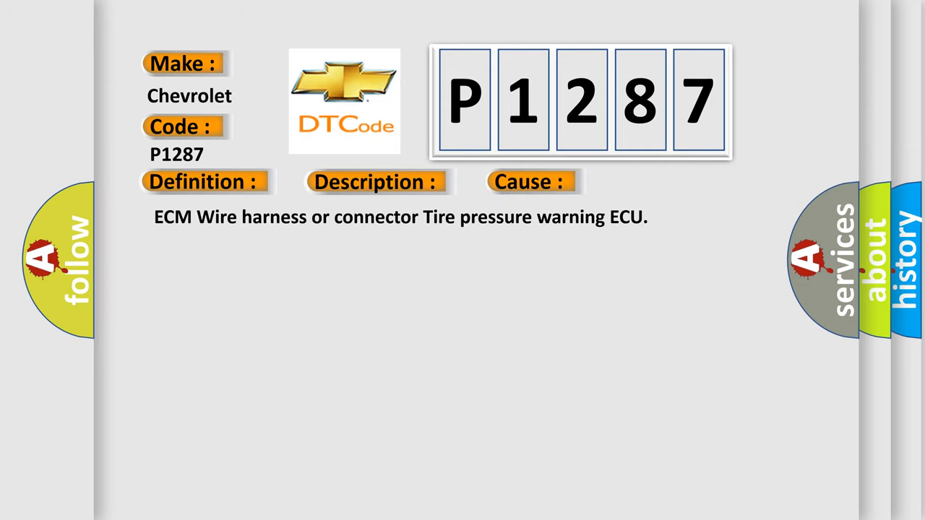